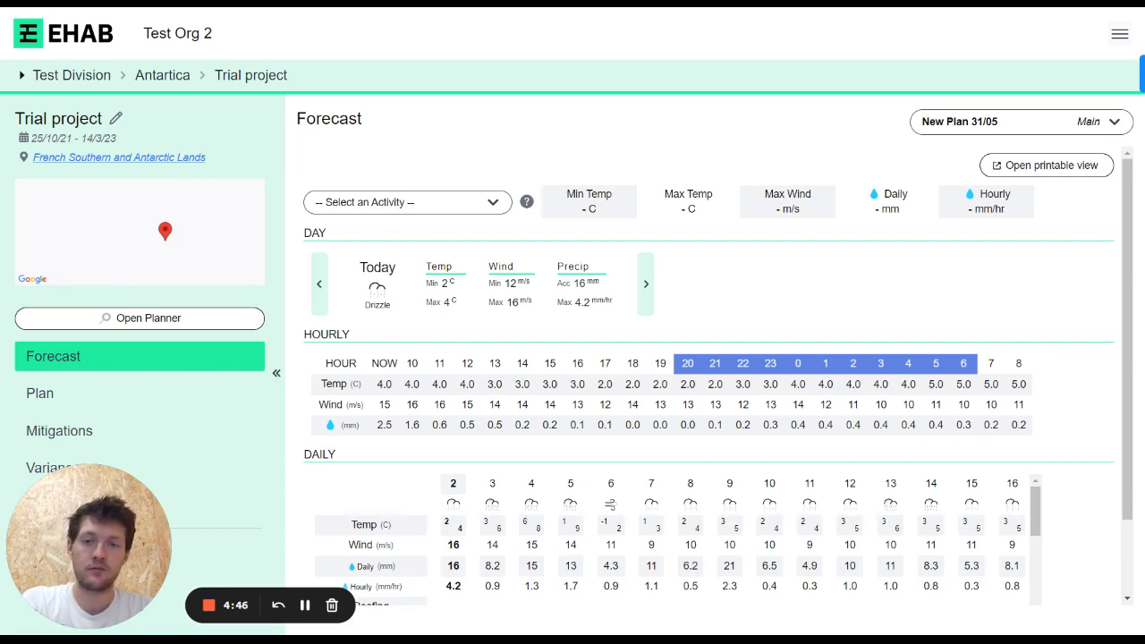
mouse_move(702, 254)
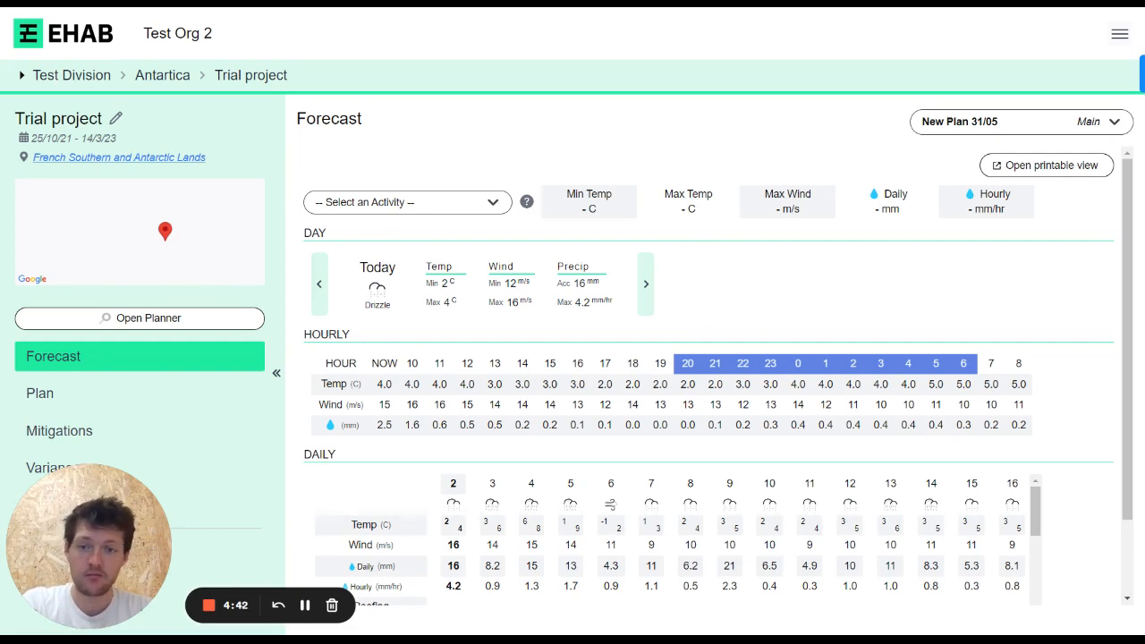
Load the 16 June forecast into the day and hourly panels from the Daily table
scroll(down, 3)
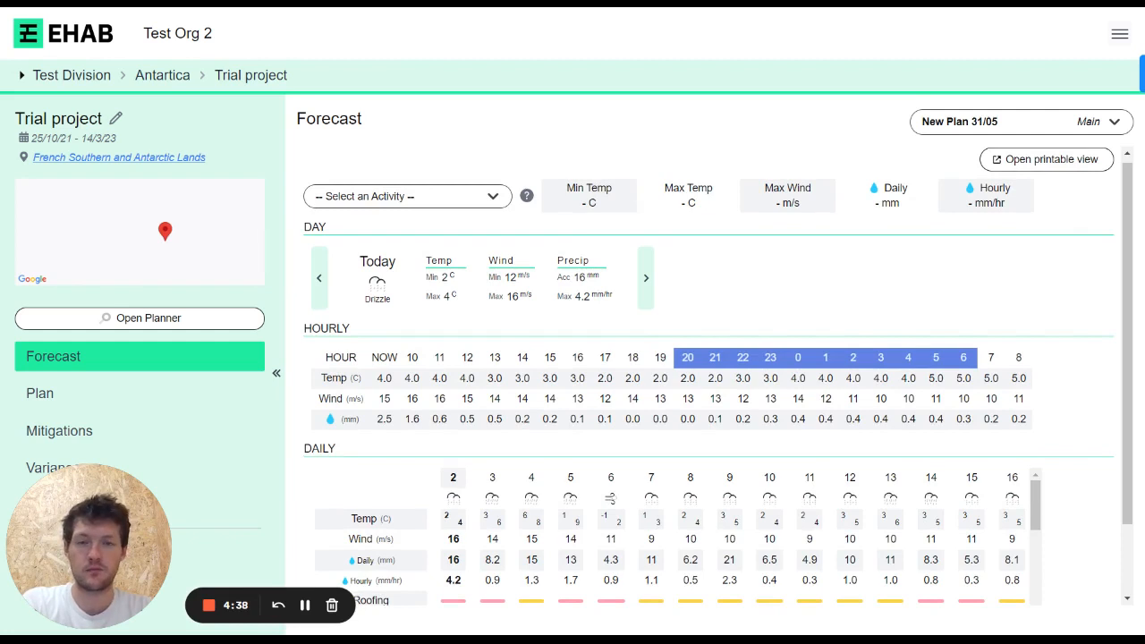
mouse_move(429, 287)
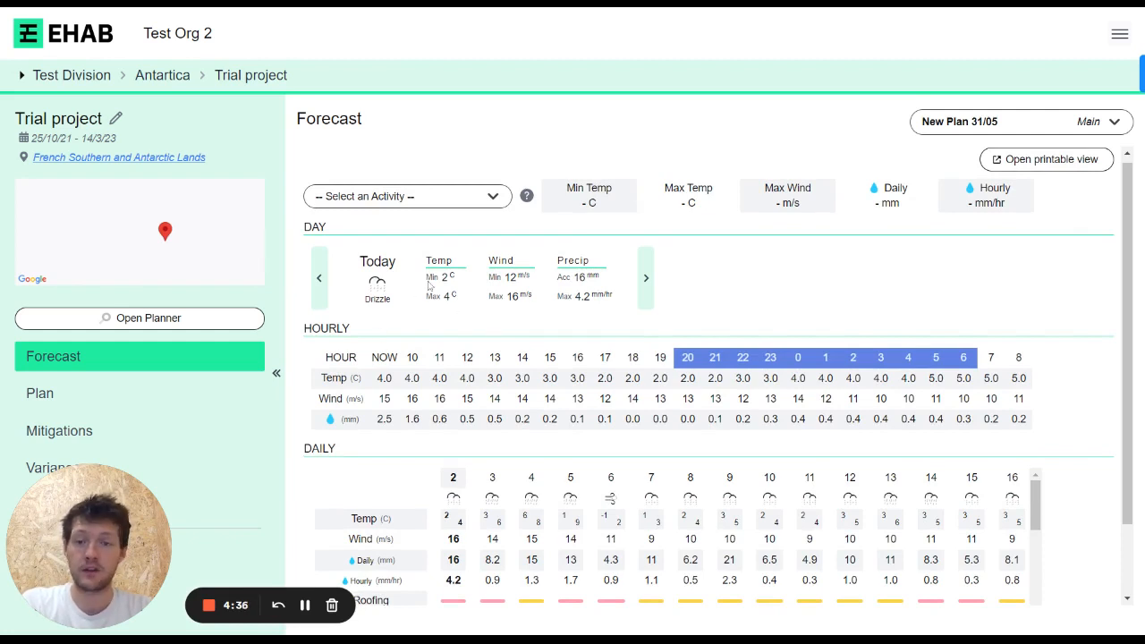
mouse_move(423, 380)
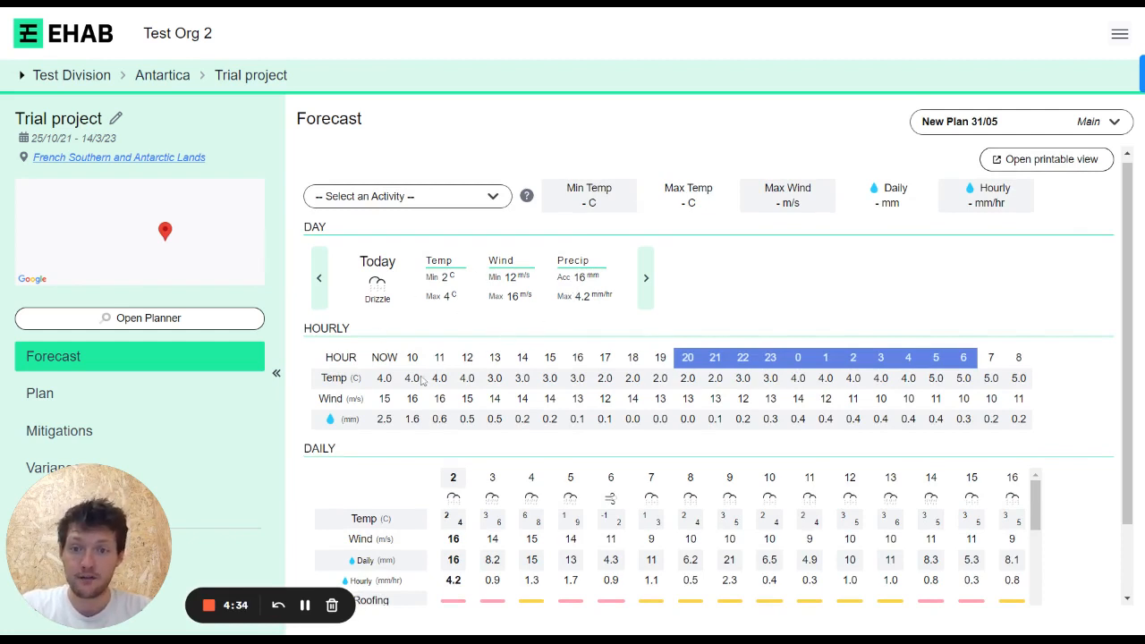
mouse_move(927, 410)
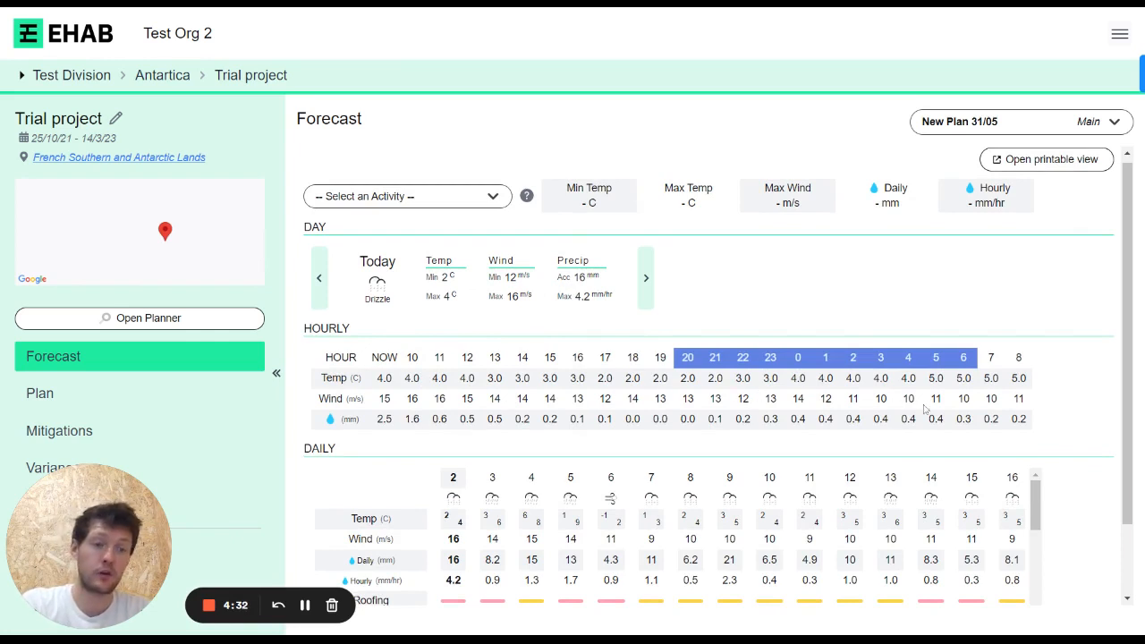
mouse_move(387, 399)
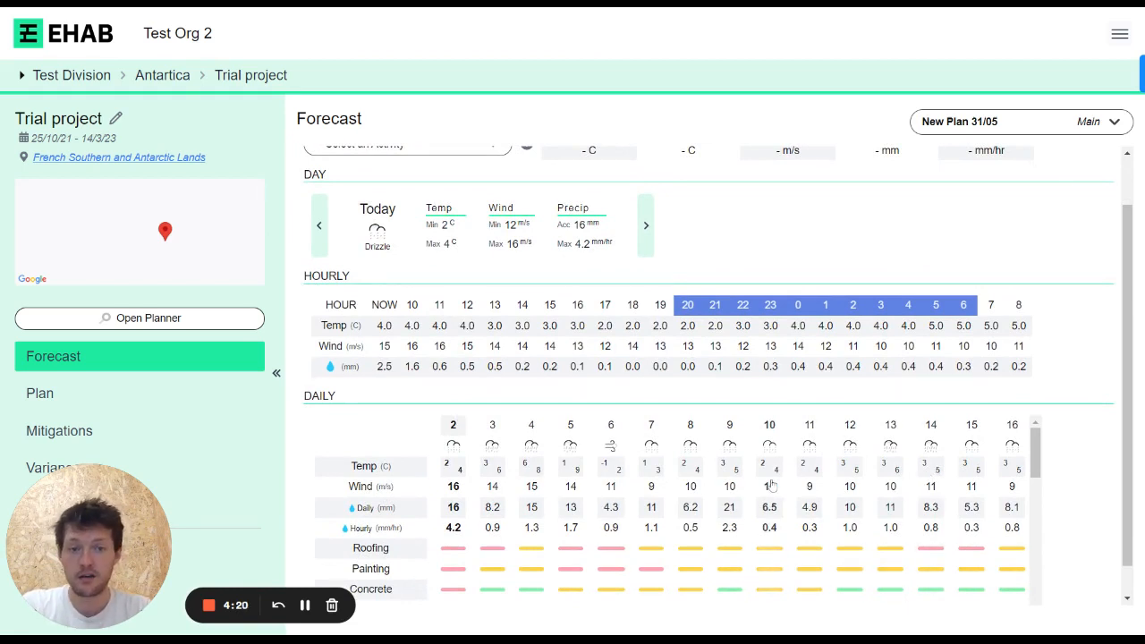
click(646, 225)
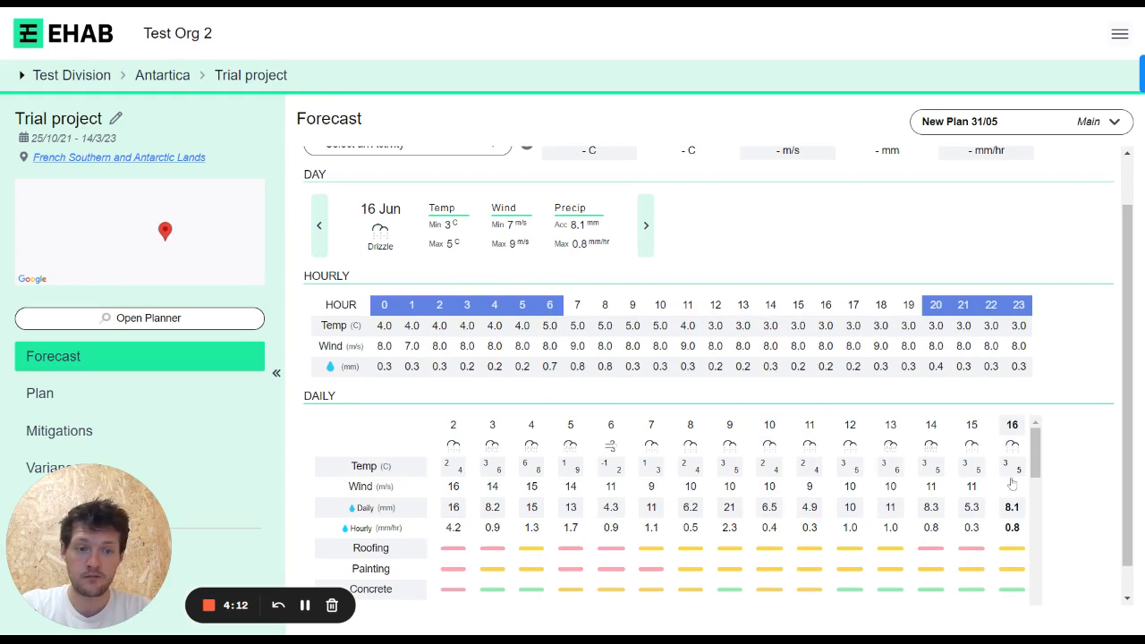
mouse_move(1113, 470)
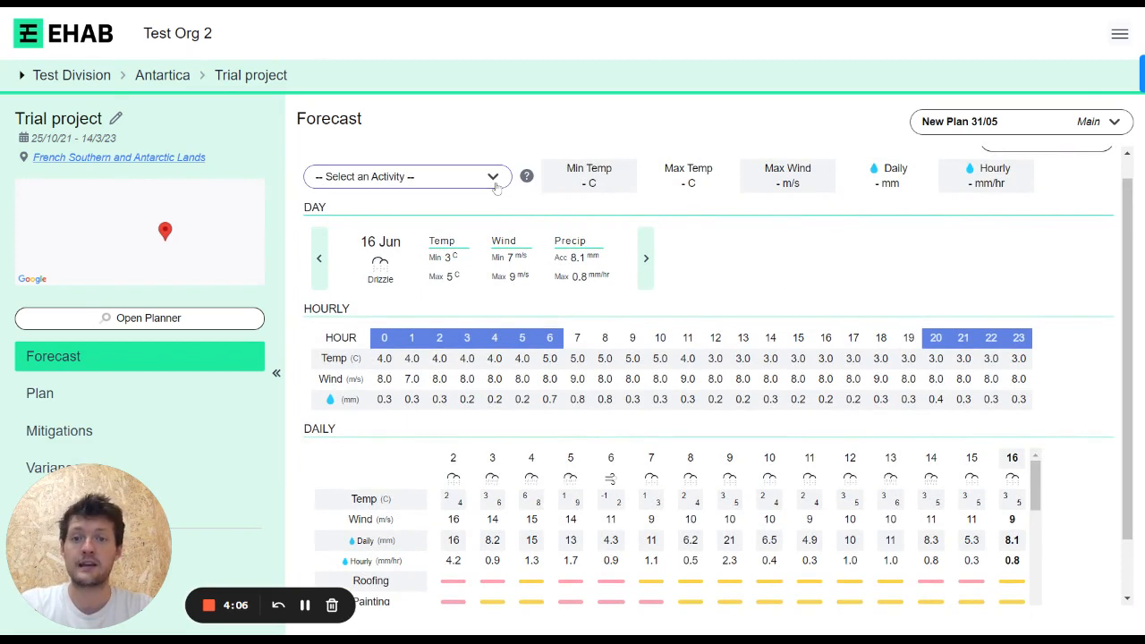
mouse_move(490, 193)
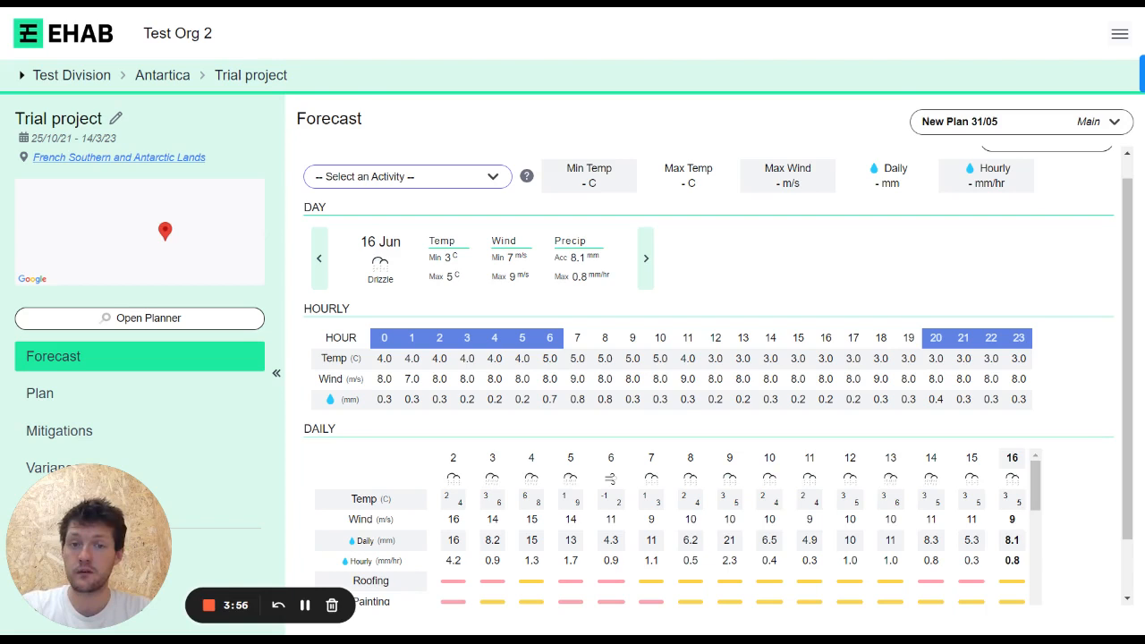
Choose the Roofing activity so forecast cells colour red/green against its thresholds
click(408, 177)
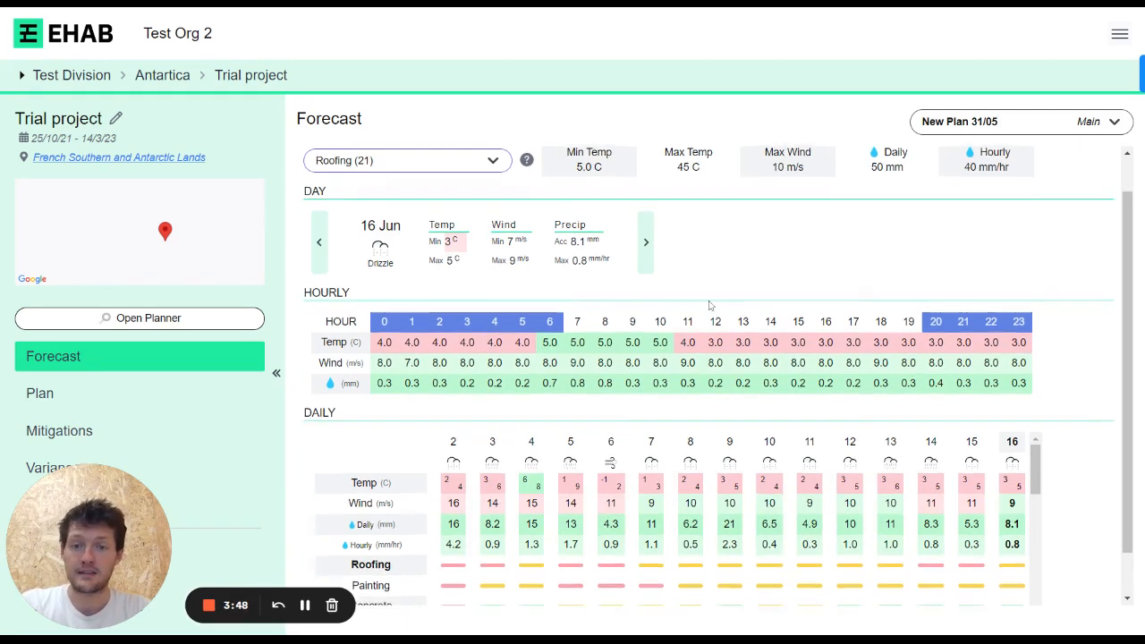
scroll(down, 3)
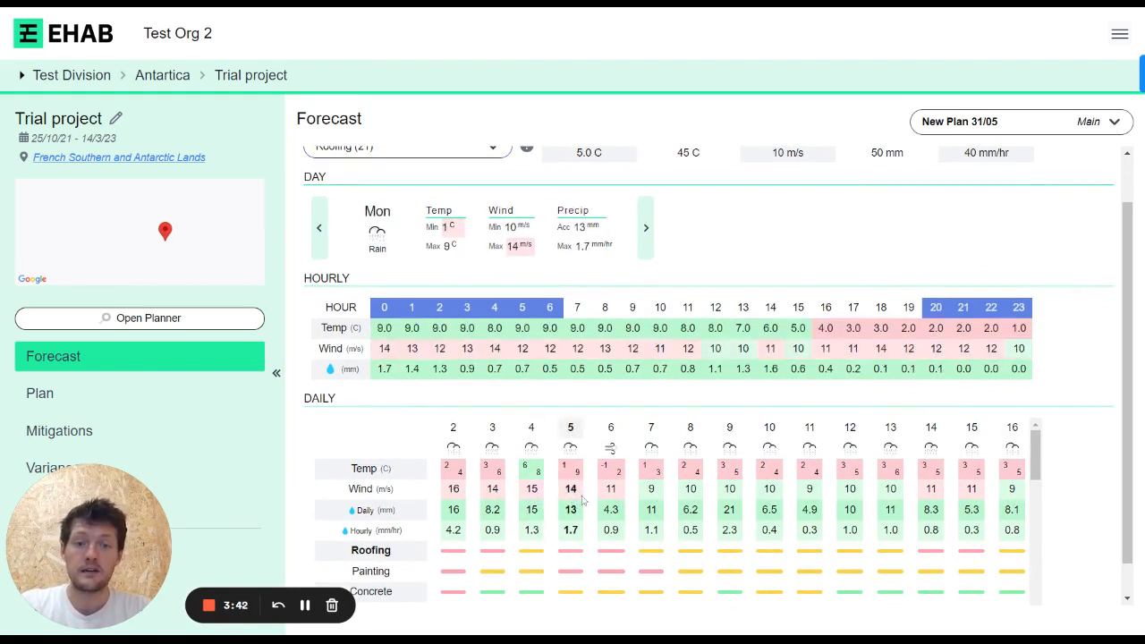
View Tuesday's then next Friday's hourly forecast from the Daily table
click(610, 426)
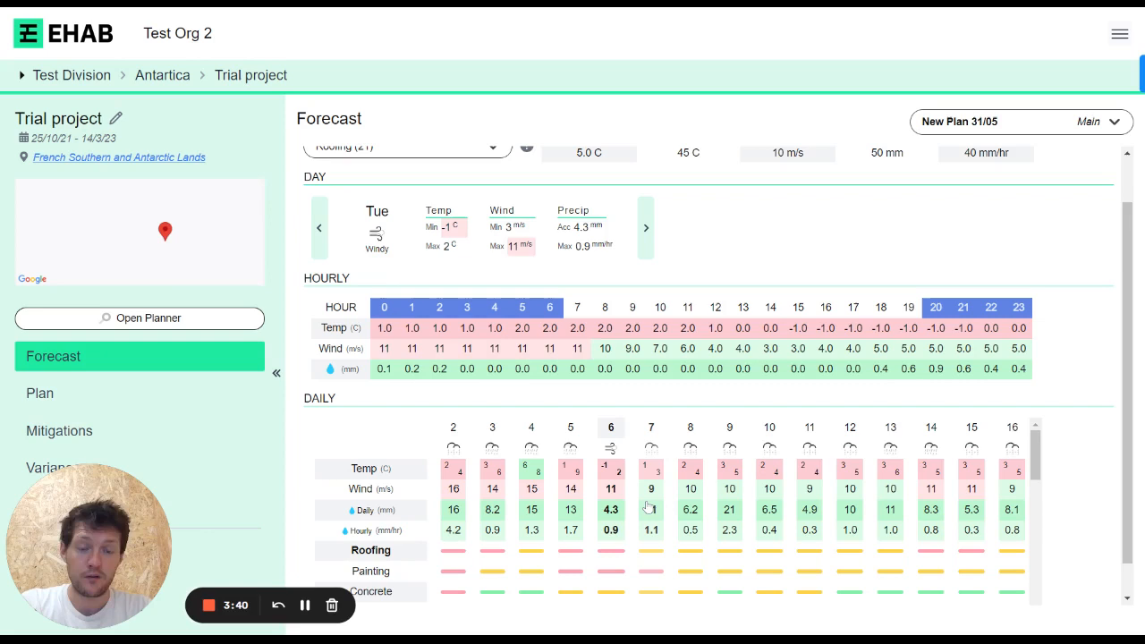
click(646, 227)
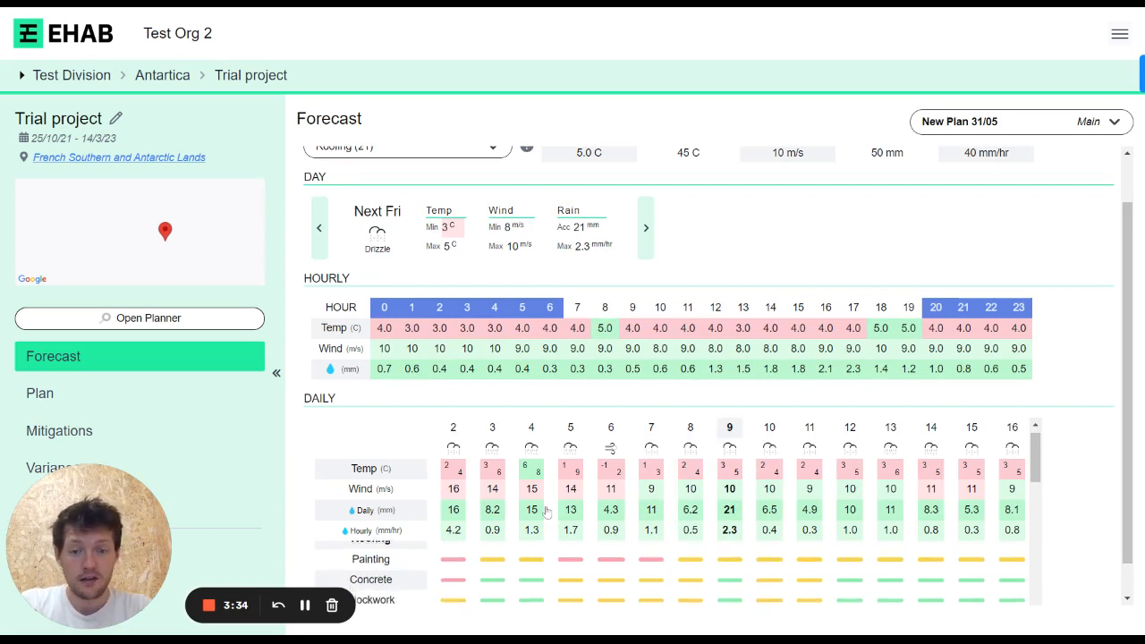
click(408, 147)
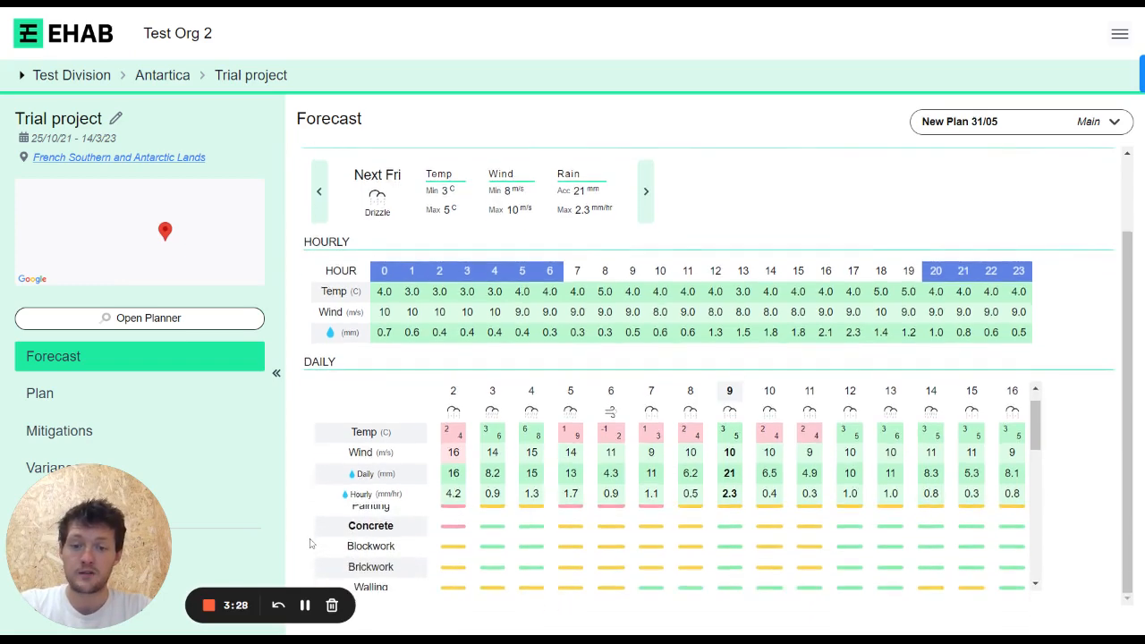
View Sunday's then Wednesday's hourly forecast, still coloured against Roofing thresholds
scroll(down, 3)
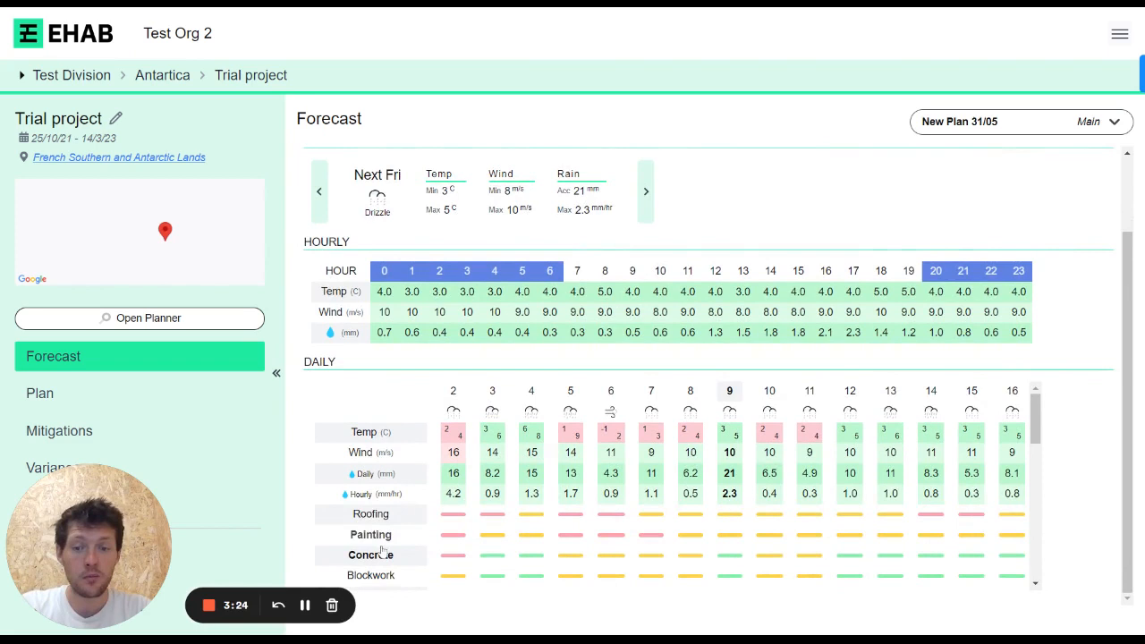
scroll(down, 3)
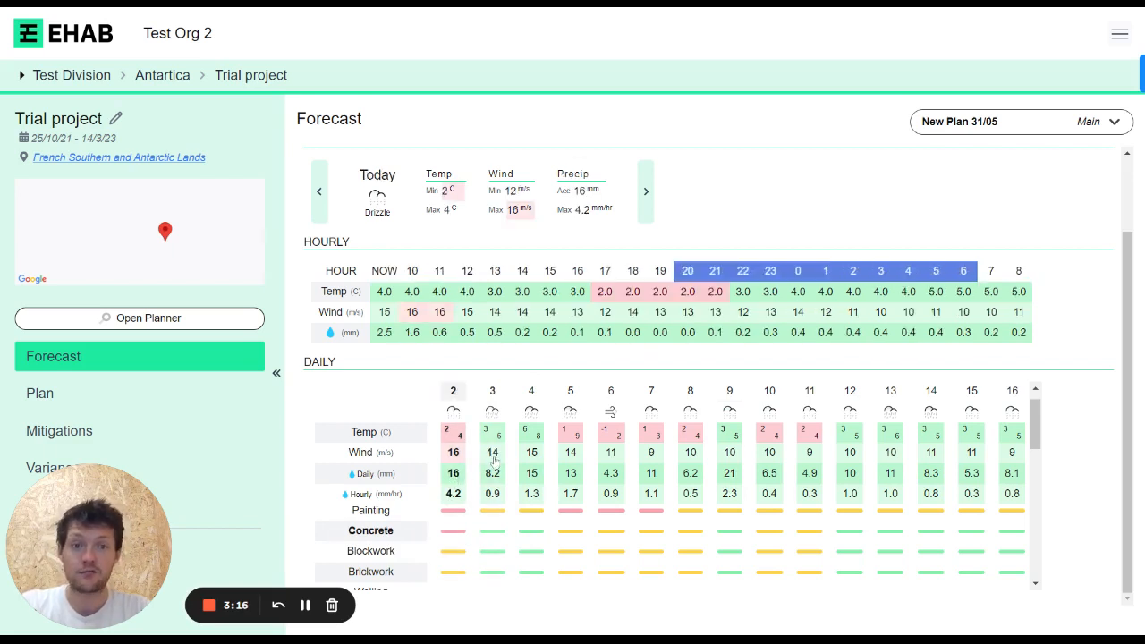
click(530, 391)
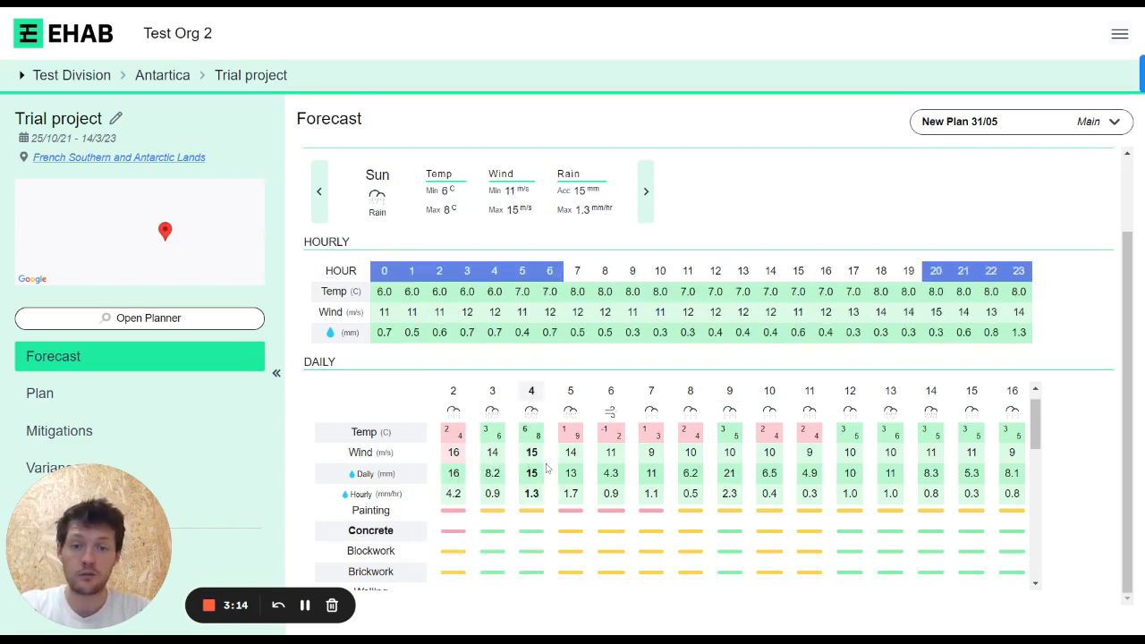
click(569, 390)
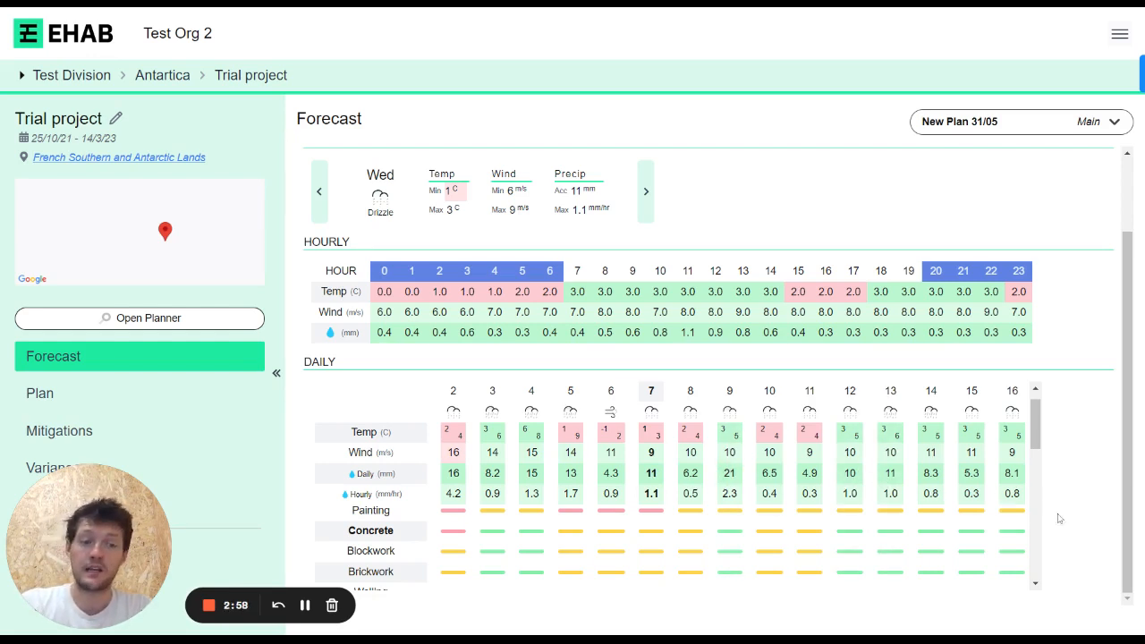
mouse_move(977, 524)
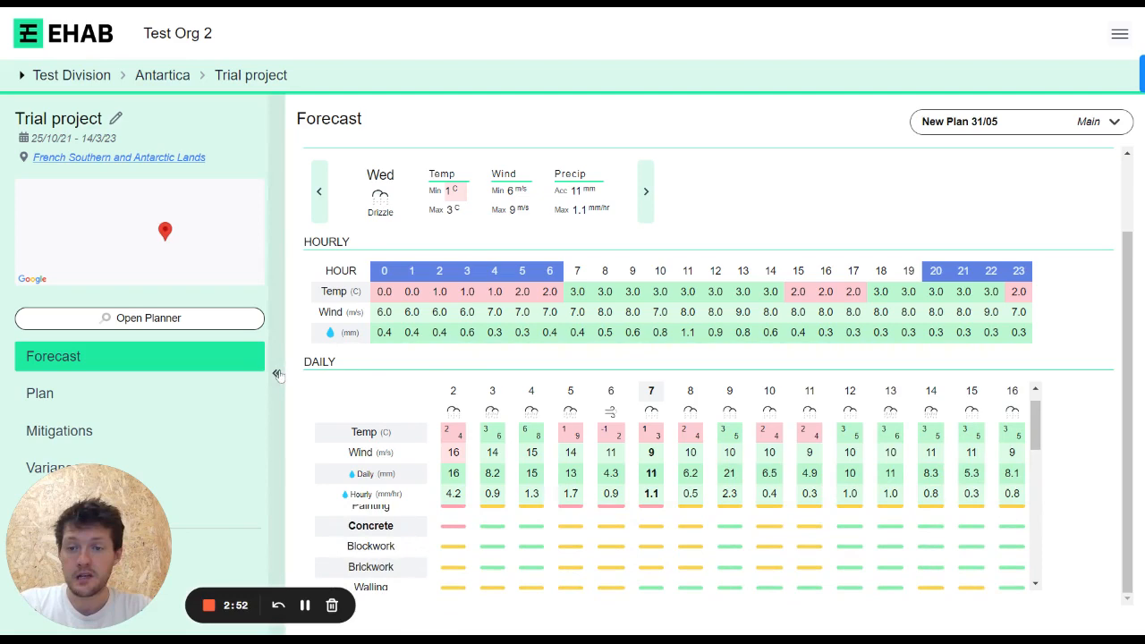
Choose the Concrete activity (min 3.0 C, max wind 15 m/s, 10 mm/hr) to recolour the forecast cells
click(279, 374)
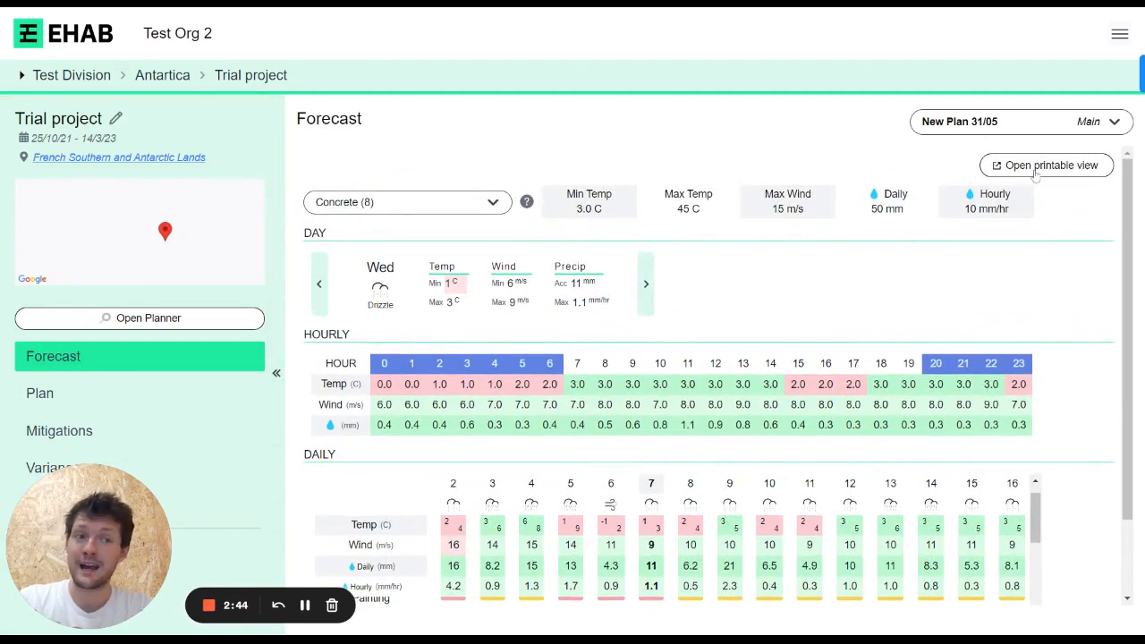
mouse_move(1047, 179)
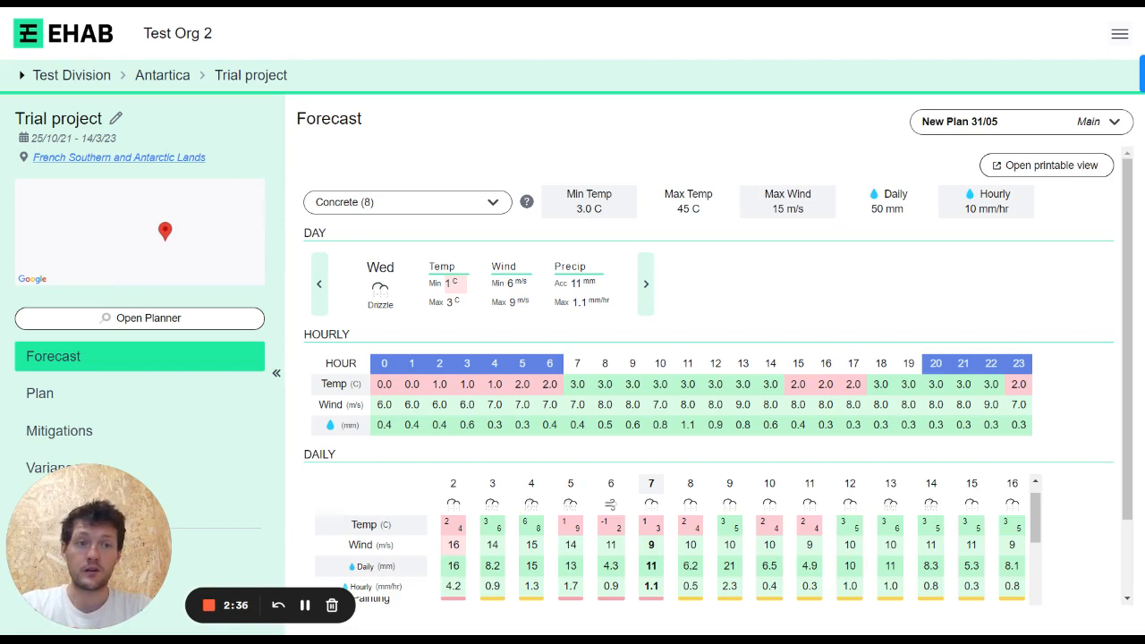
mouse_move(857, 194)
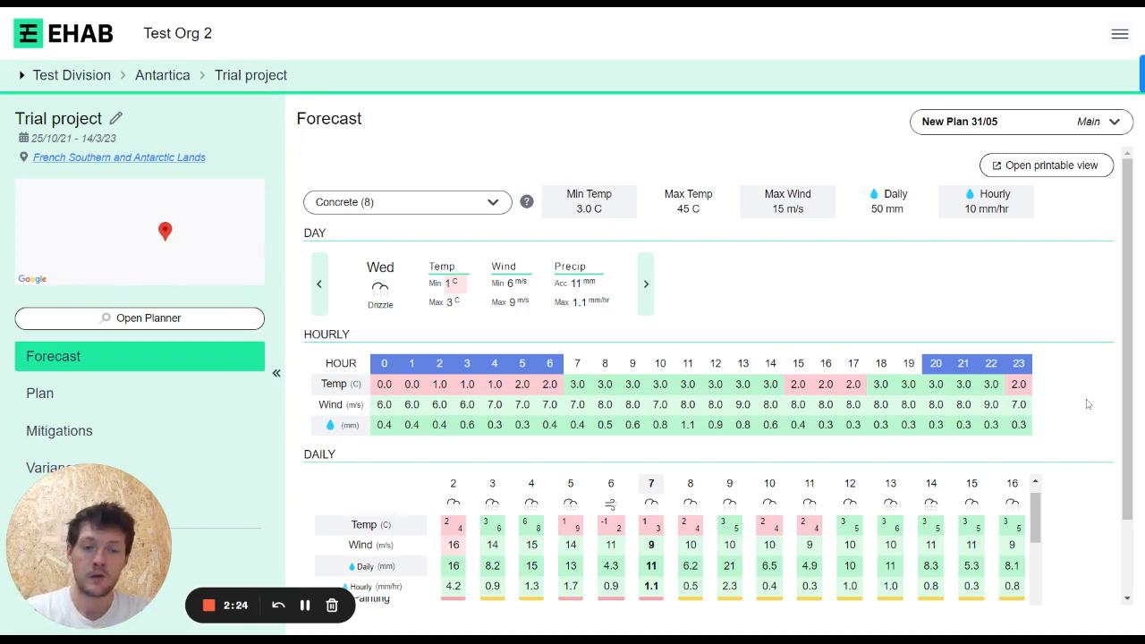
scroll(down, 3)
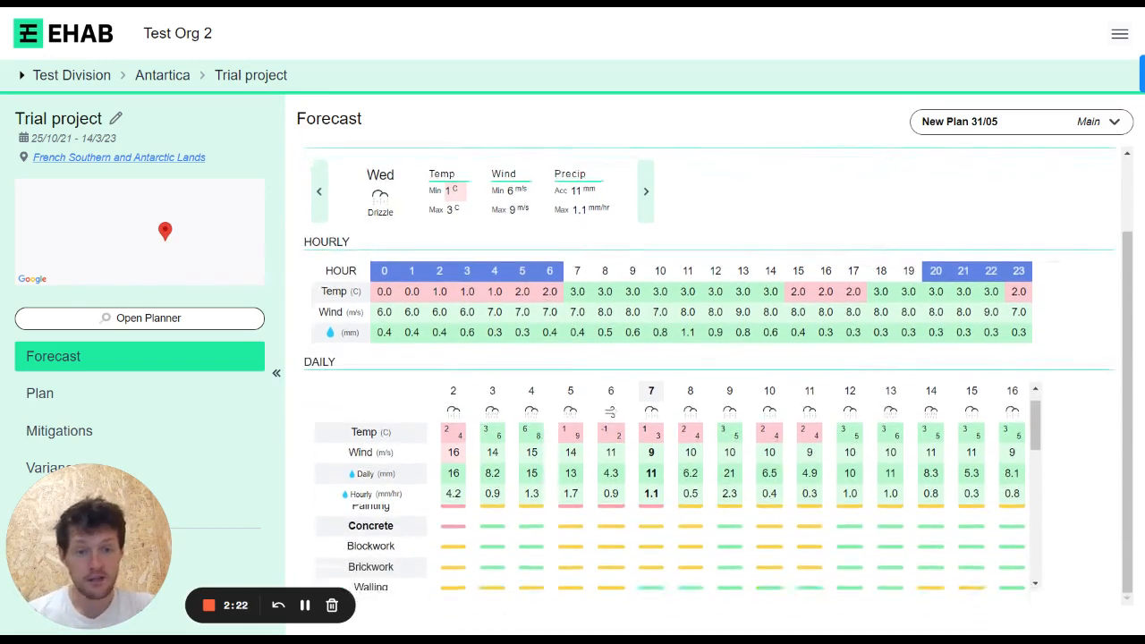